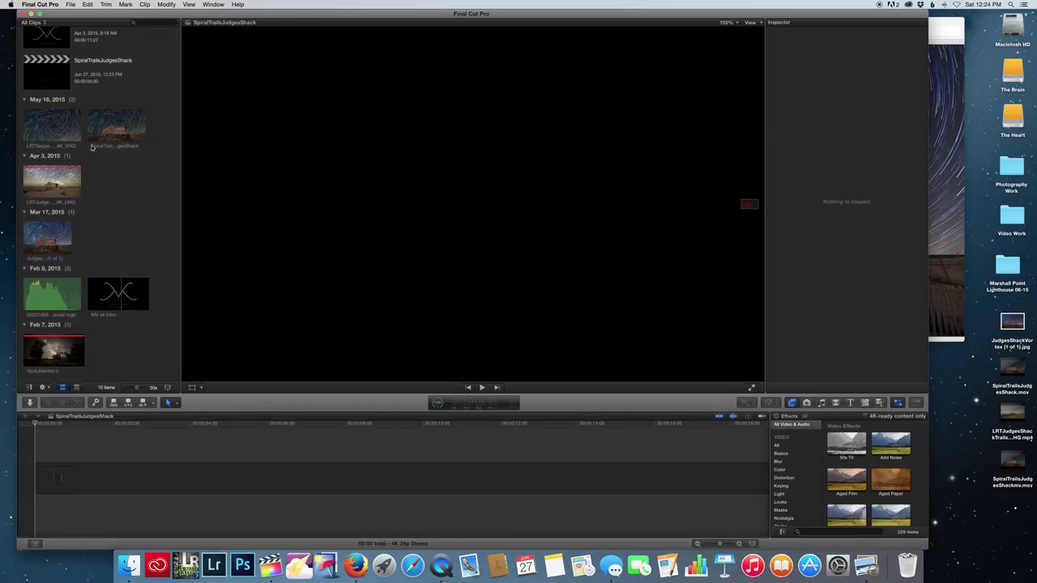
Step: Add the star-trail time-lapse, stack the JudgesShackVortex still above it and stretch it to full length
click(51, 124)
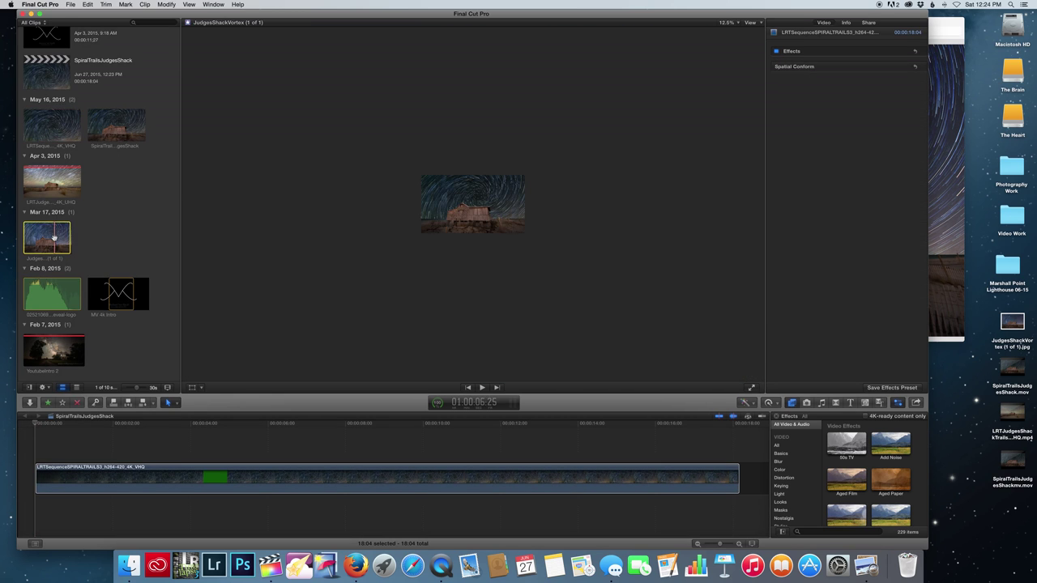
click(833, 22)
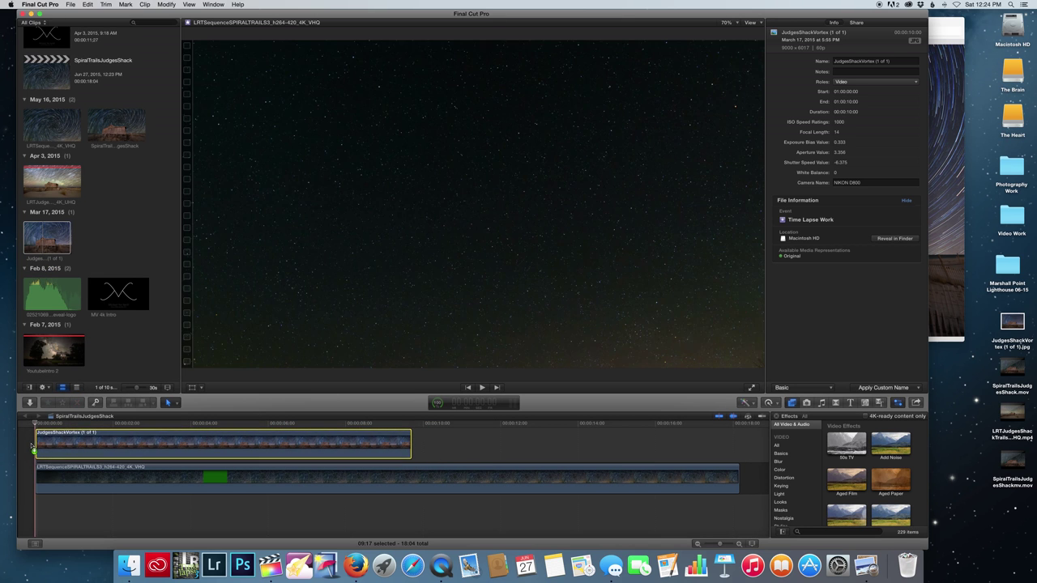
click(377, 446)
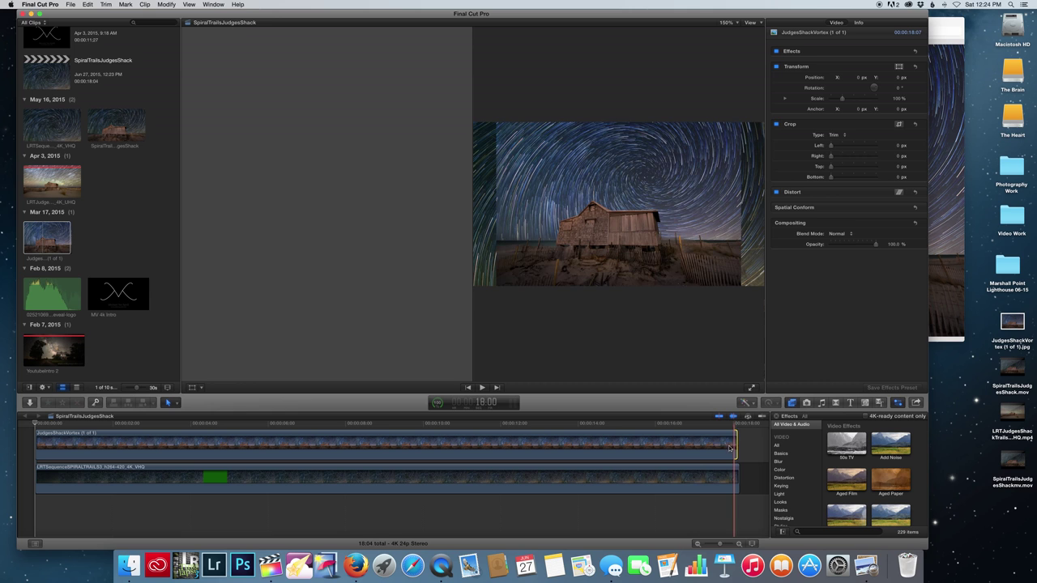
Step: Scale the JudgesShackVortex still to about 121% so it fills the frame
click(751, 22)
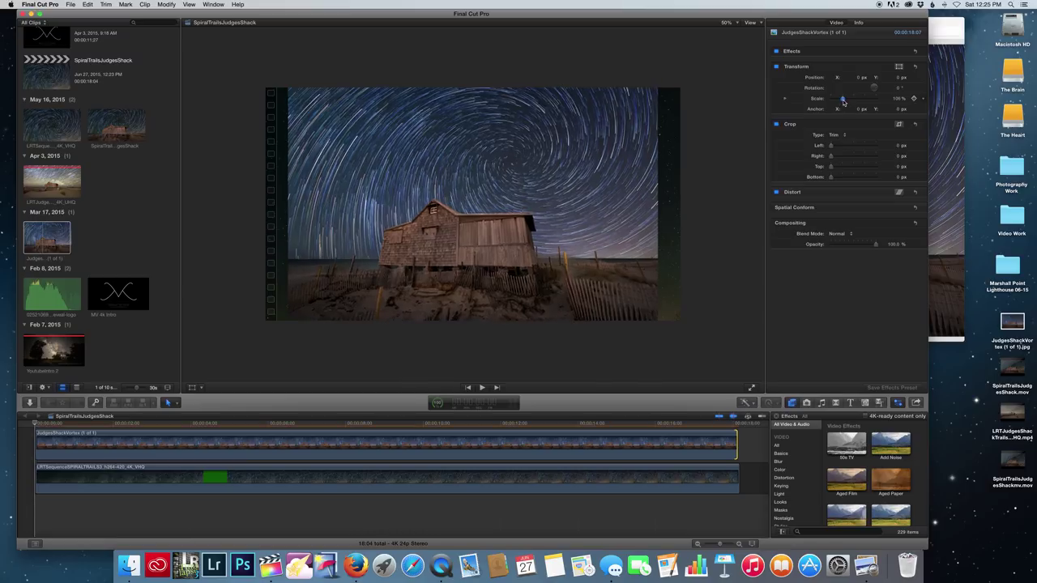
drag(834, 98, 847, 99)
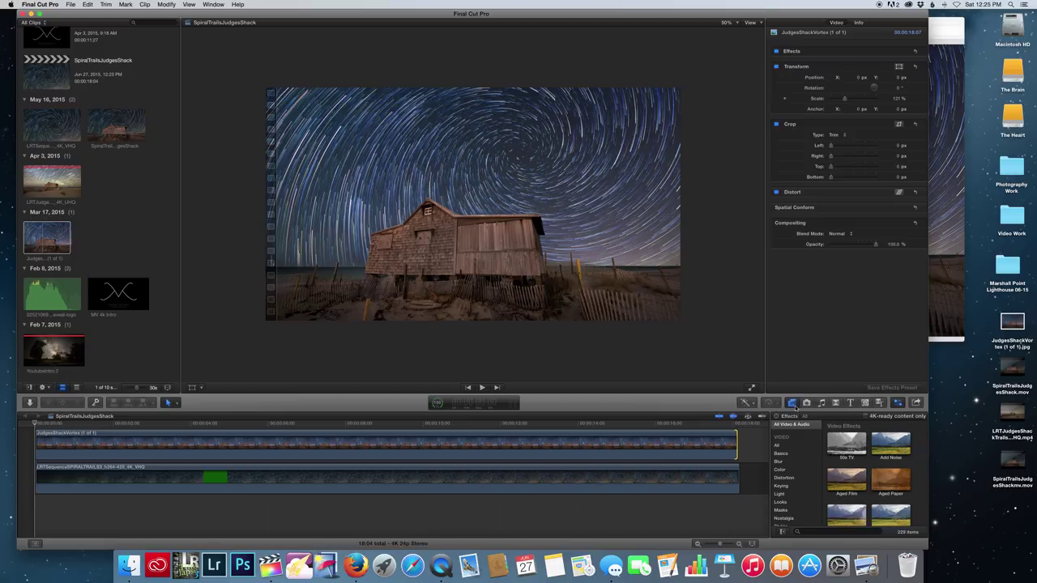
mouse_move(792, 403)
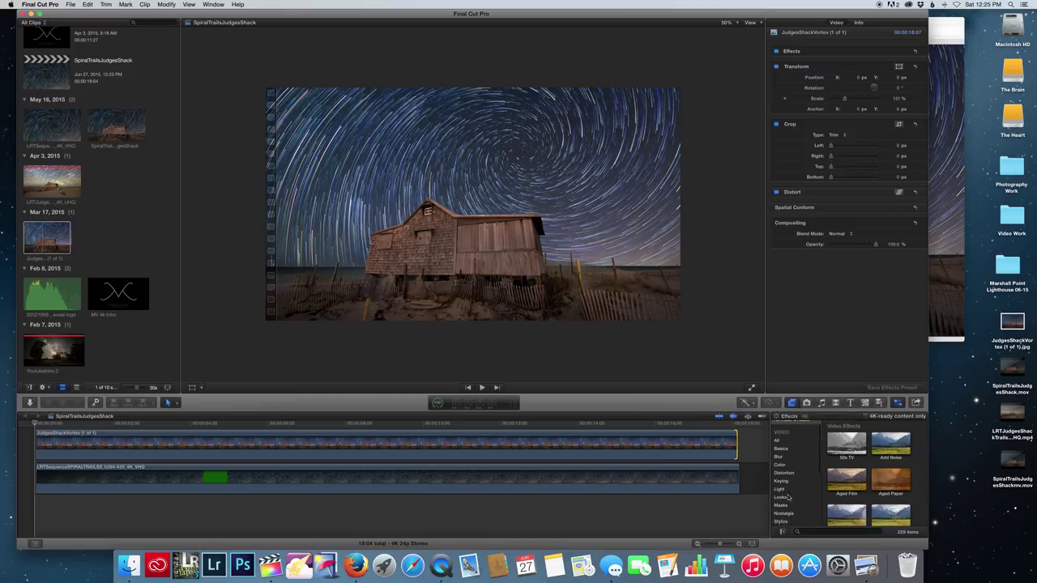
Step: Apply the Draw Mask effect from the Masks category to the shack still
click(781, 506)
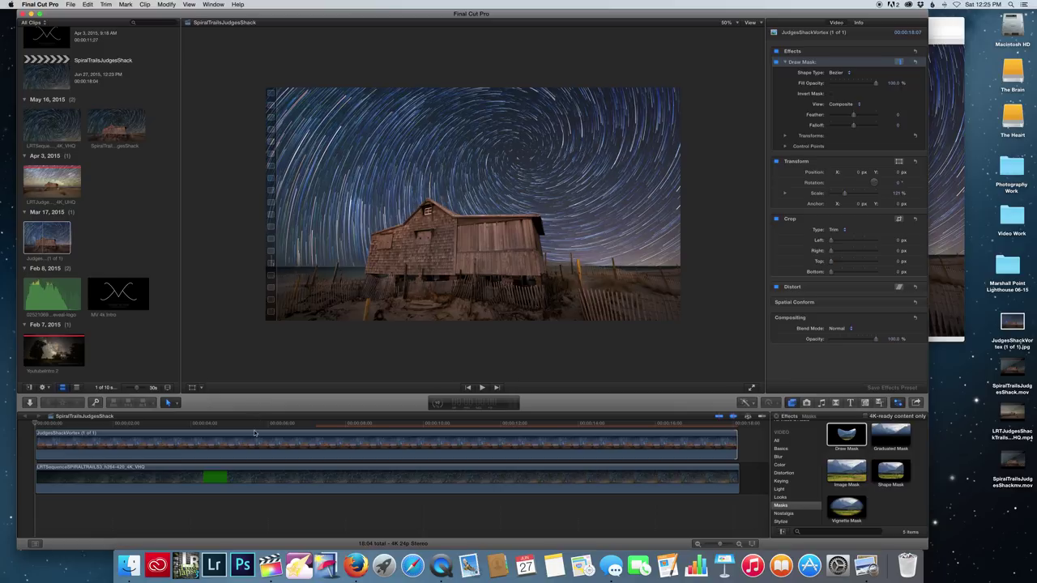
click(255, 433)
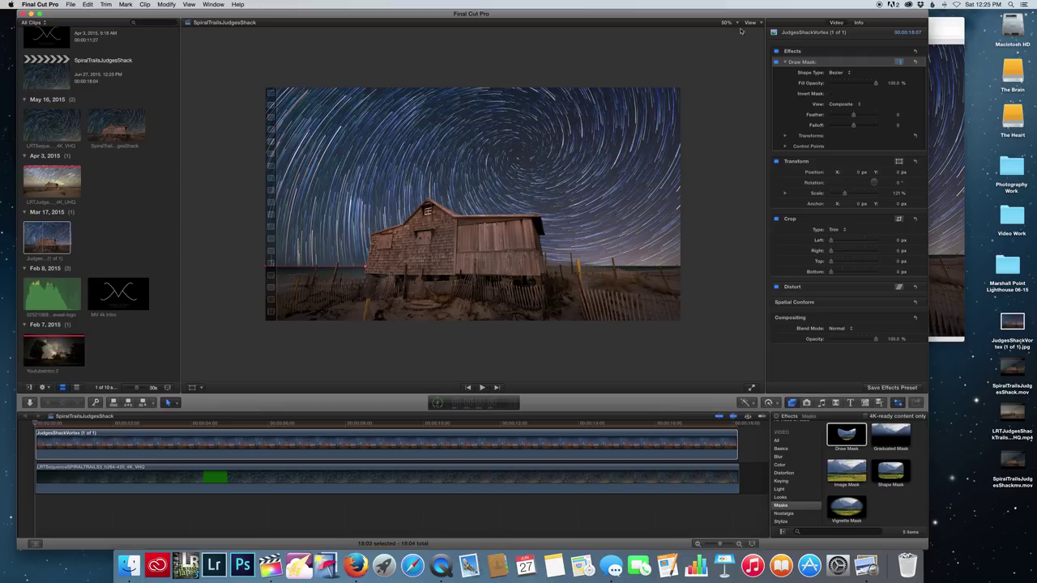
Step: Trace Bezier mask points around the shack roofline and foreground, cutting away the photo's sky
click(727, 22)
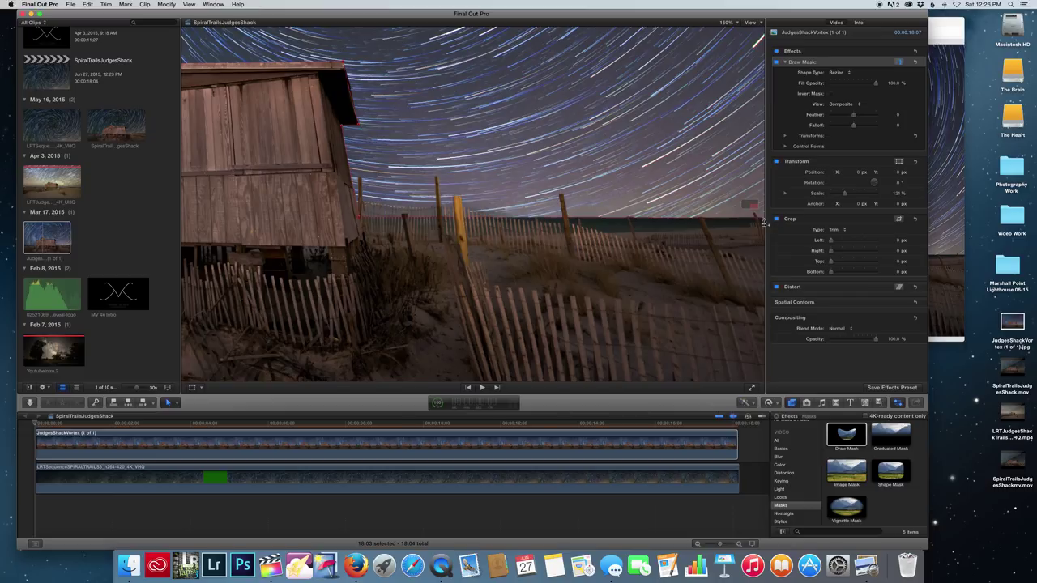
click(725, 22)
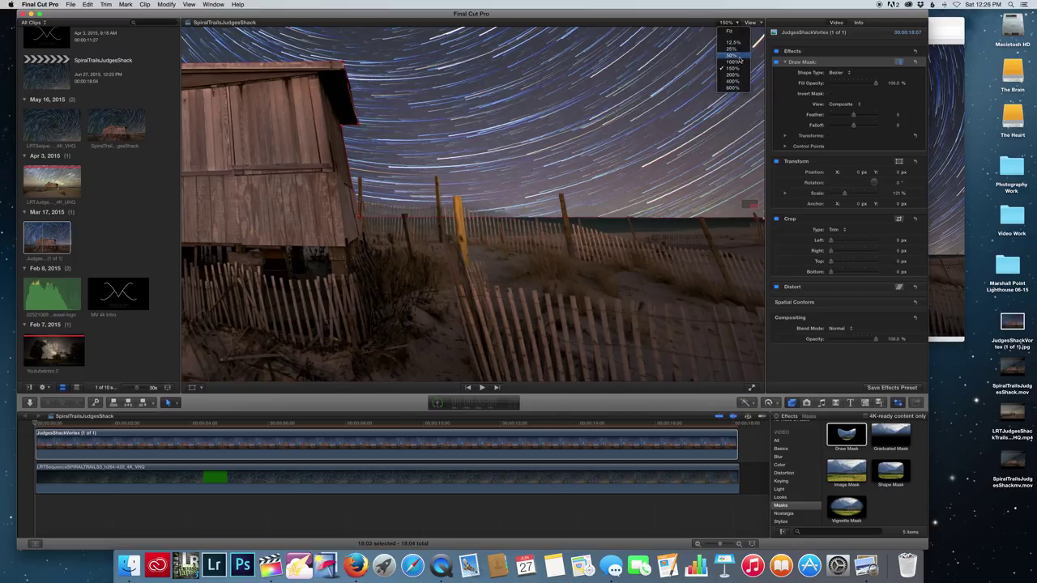
click(733, 56)
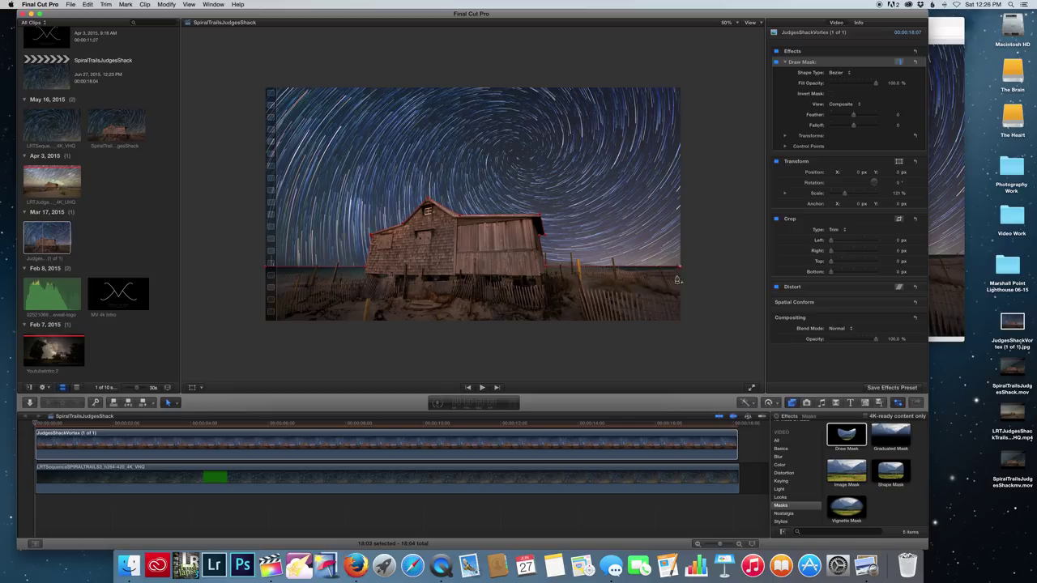
mouse_move(688, 328)
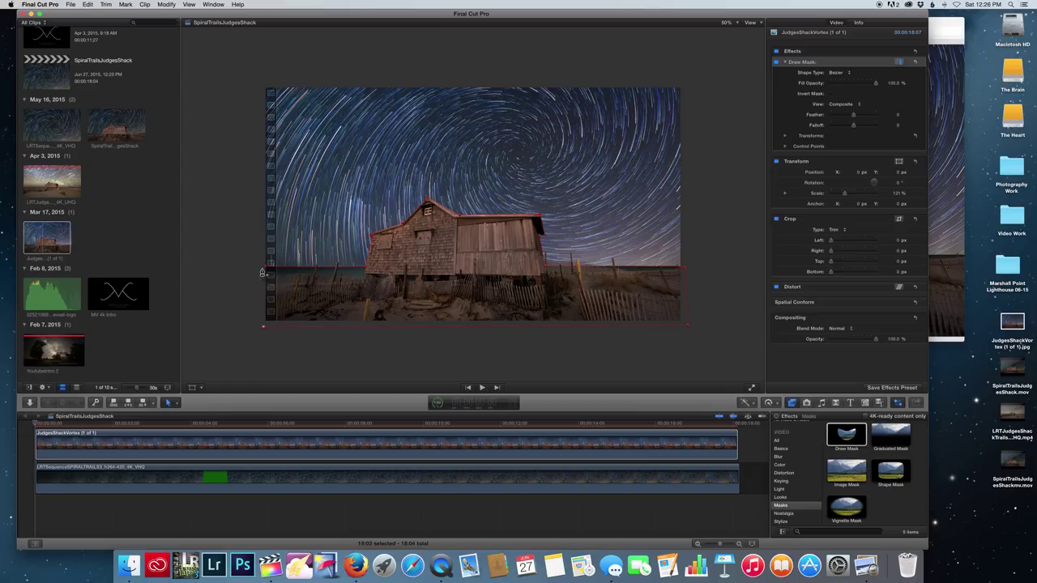
click(840, 72)
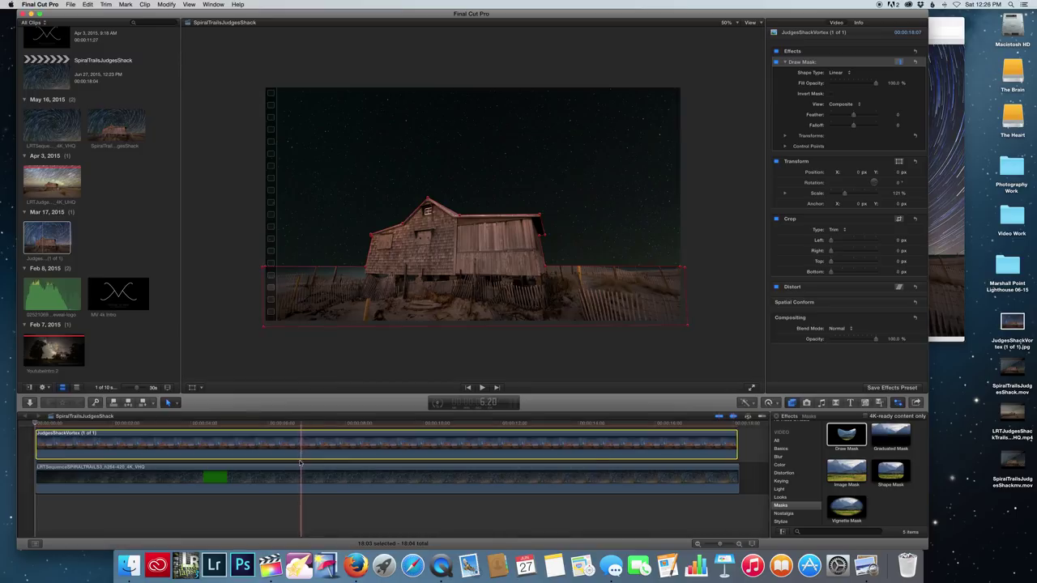
Step: Select the star-trail time-lapse clip beneath the masked shack for transforming
click(681, 474)
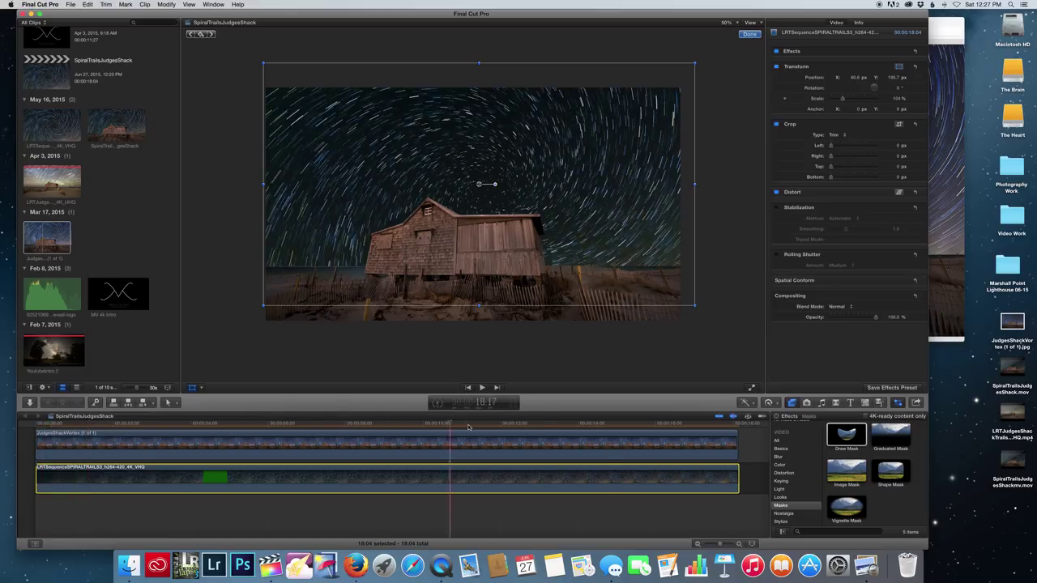
Step: Resize the time-lapse to about 100.4% and shift it up so the star spiral centres above the shack roof
click(705, 427)
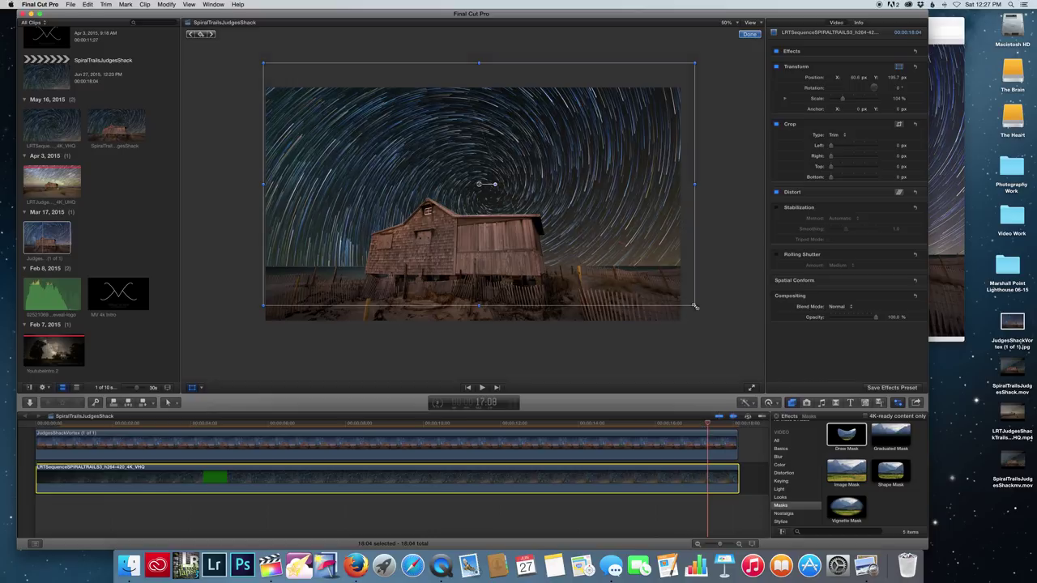
drag(695, 305, 695, 307)
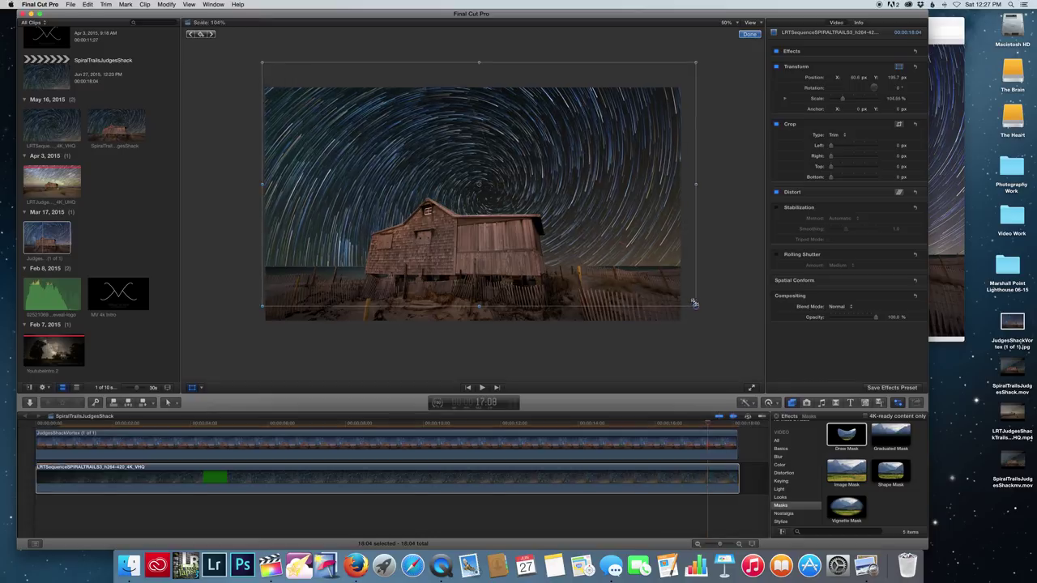
drag(695, 304, 691, 298)
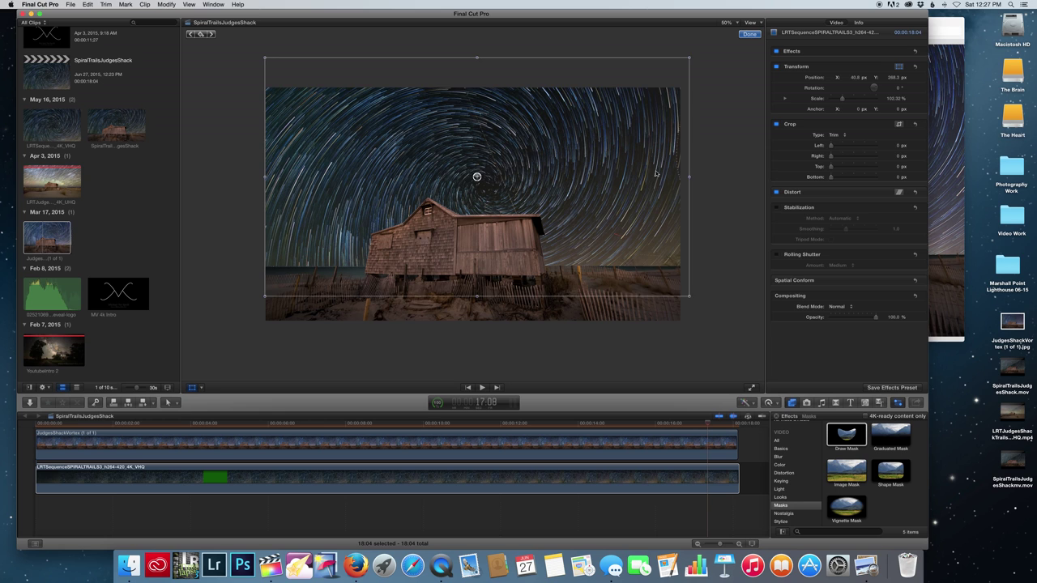
drag(476, 177, 478, 170)
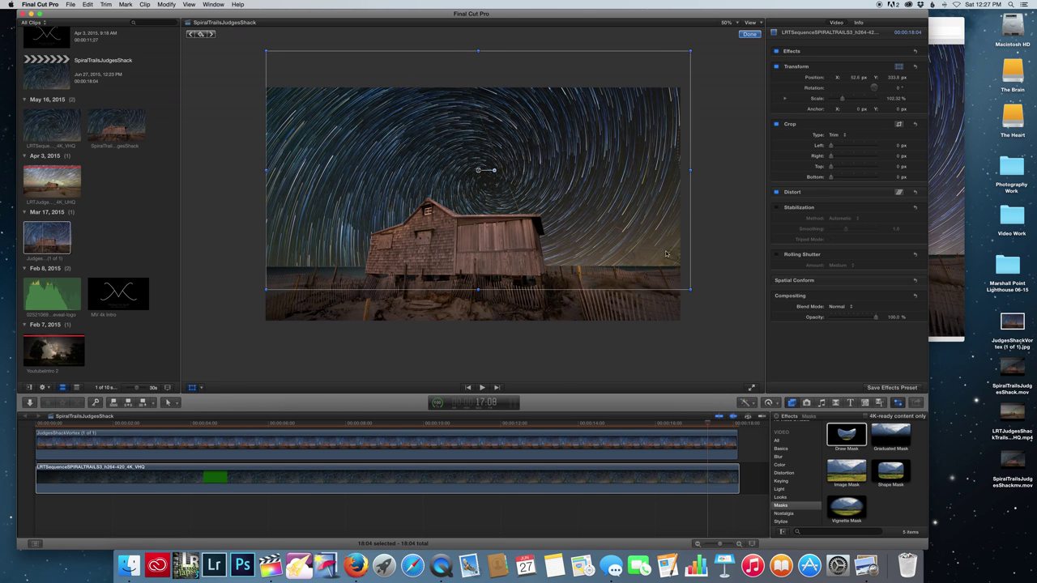
drag(690, 50, 688, 53)
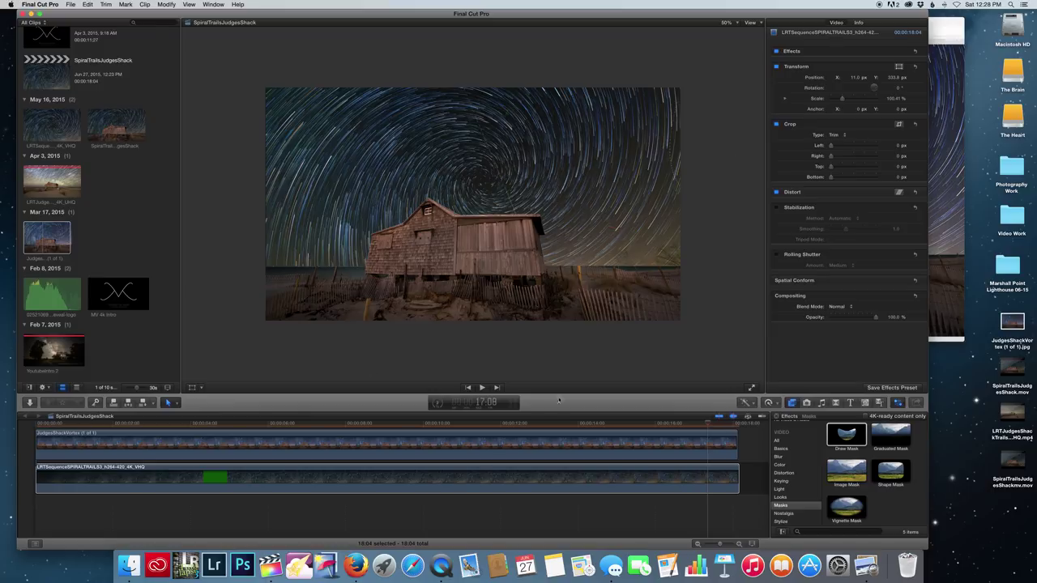
click(71, 5)
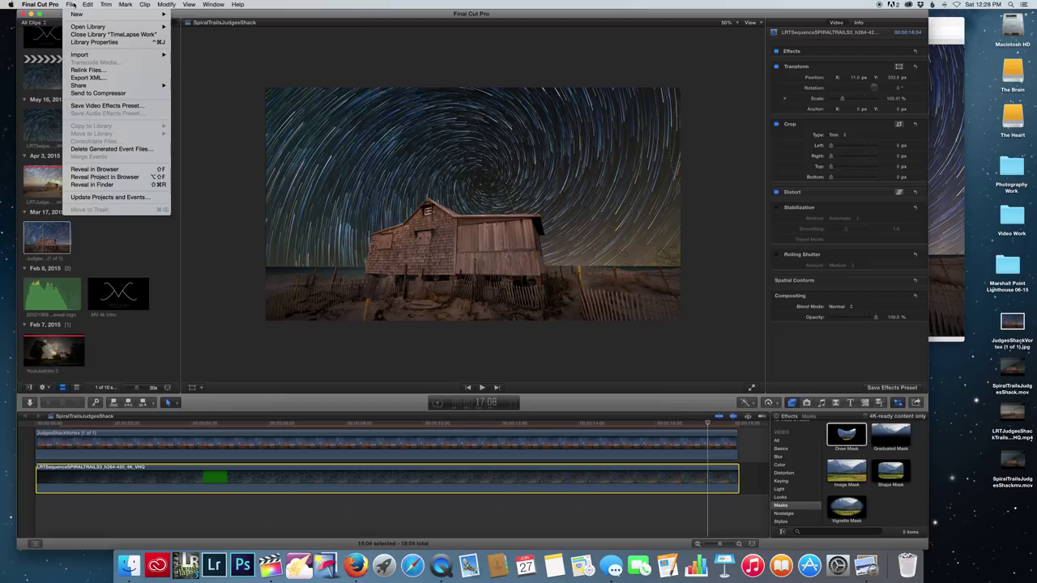